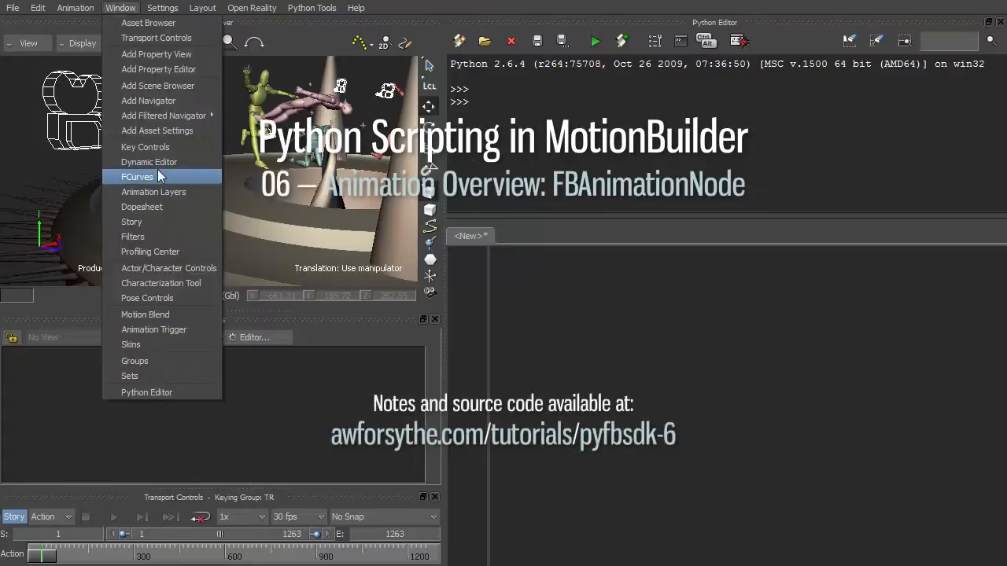
- Create camera 'testCamera' with Show=True and print IsAnimatable for Roll (True) and Show (False)
click(137, 177)
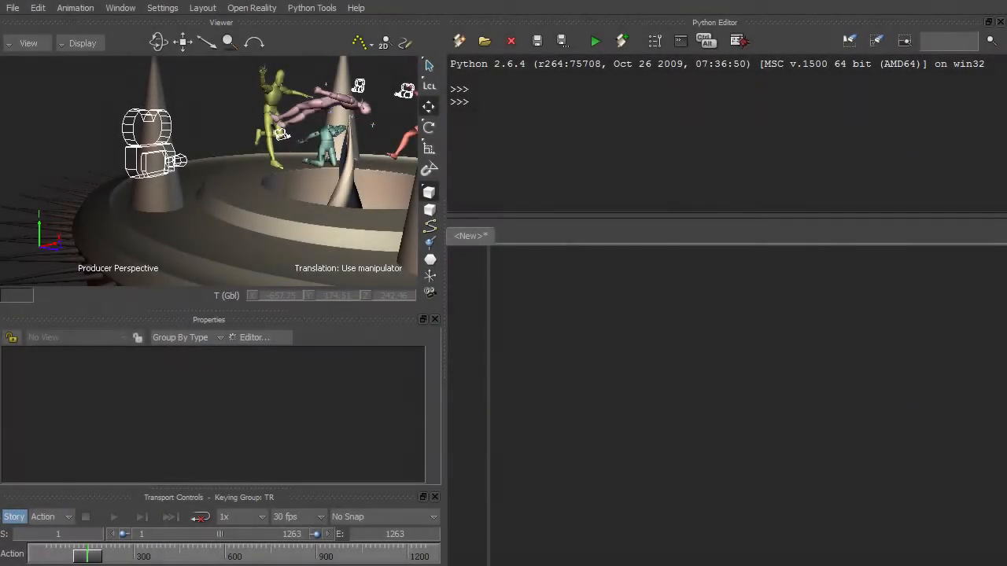
text(camera = FBCamera('testCamera'))
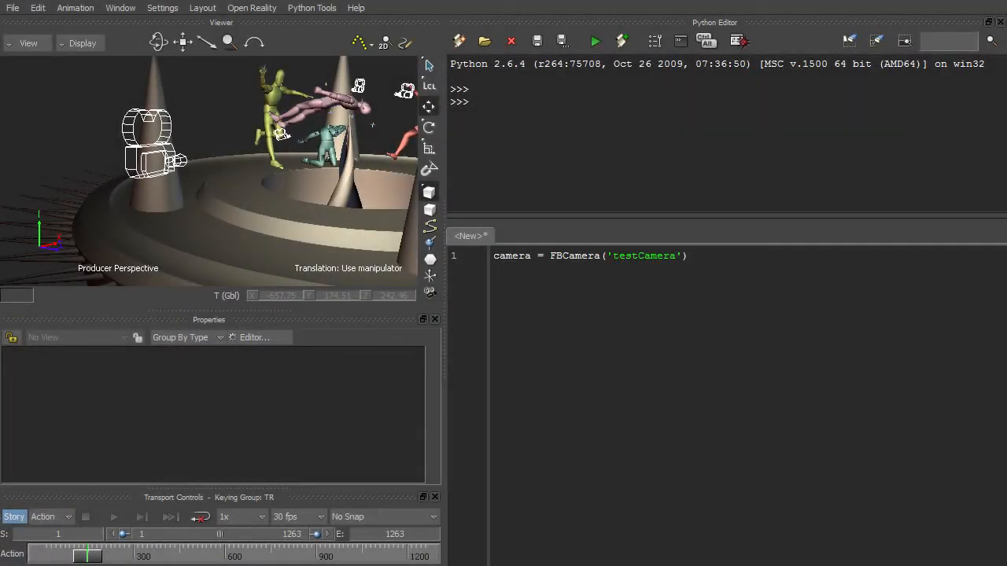
text(camera.Show = True)
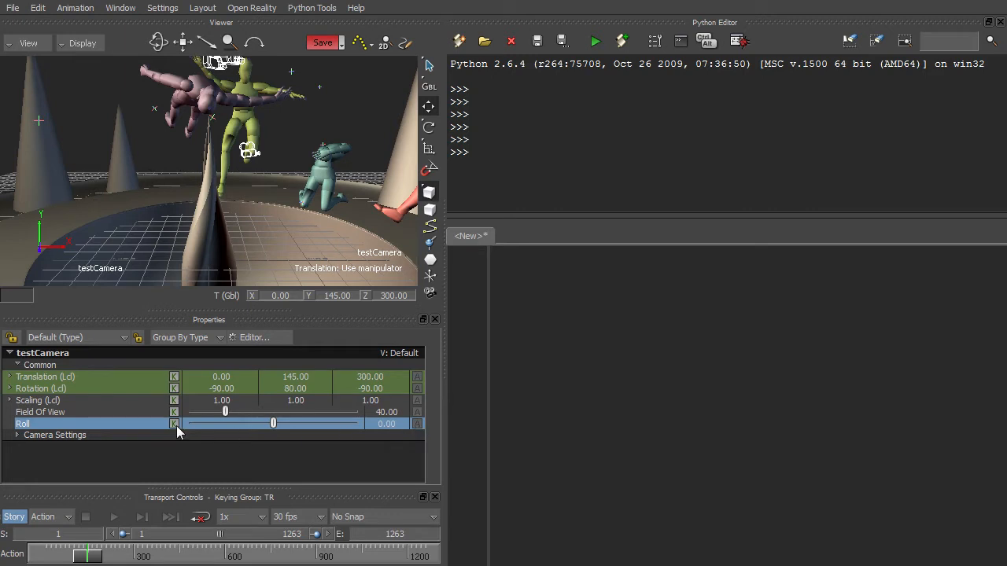
text(print camera.Roll.IsAnimatable()
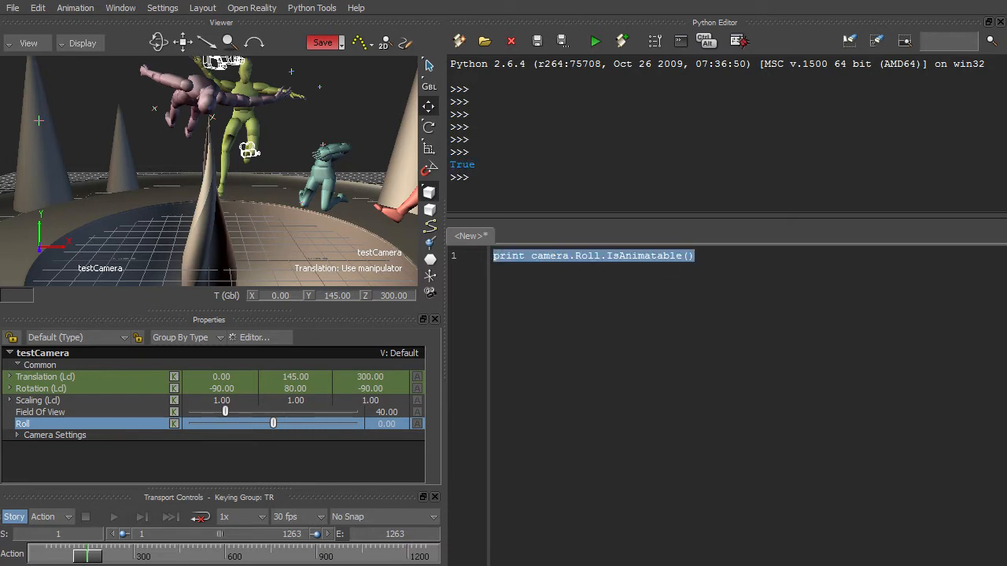
text(print camera.PropertyList.Find('Show'))
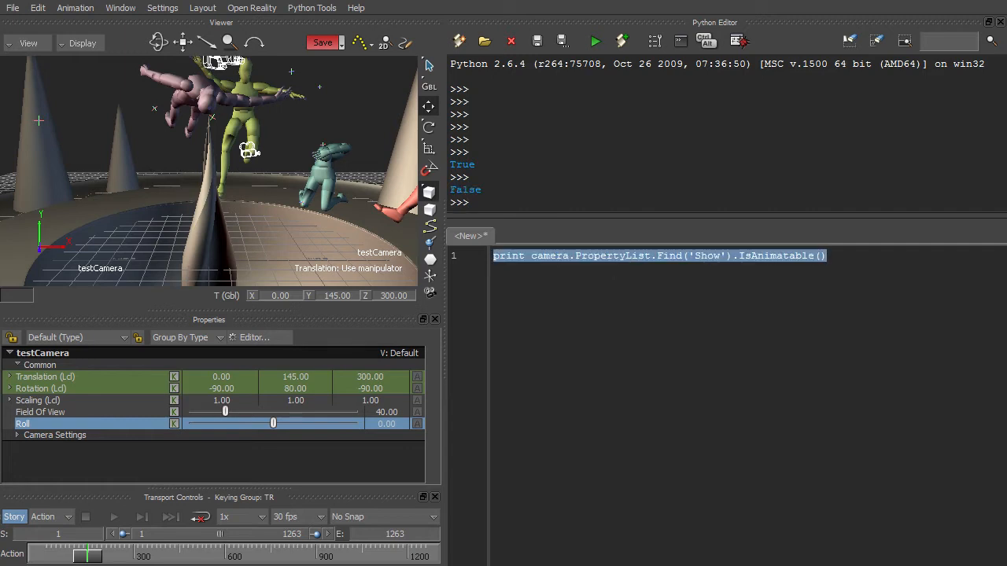
- Animate the camera's Roll if not yet animated and store its animation node as rollNode
text(if not camera.Roll.I)
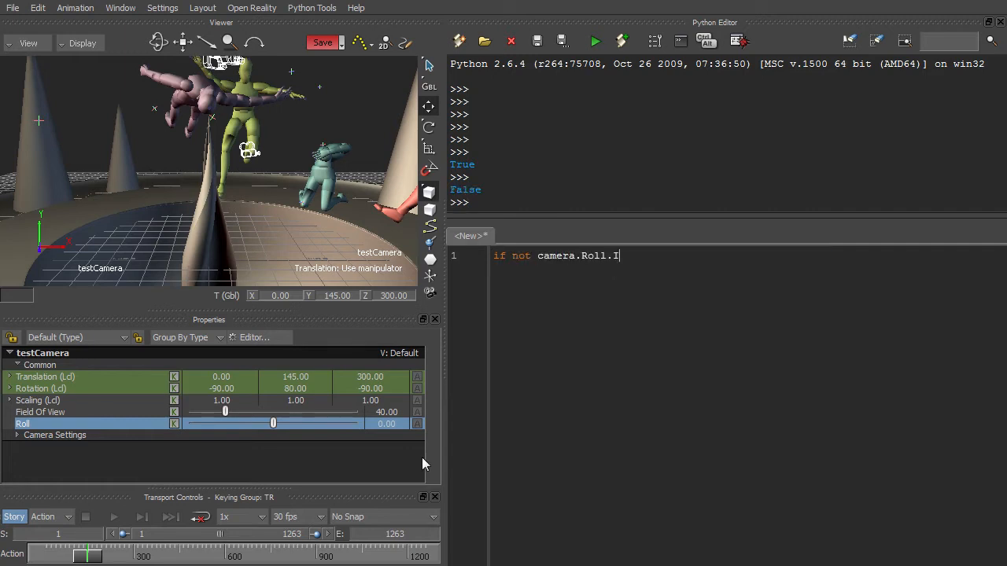
text(sAnimated():)
text(camera.Roll.SetAnimated(True)
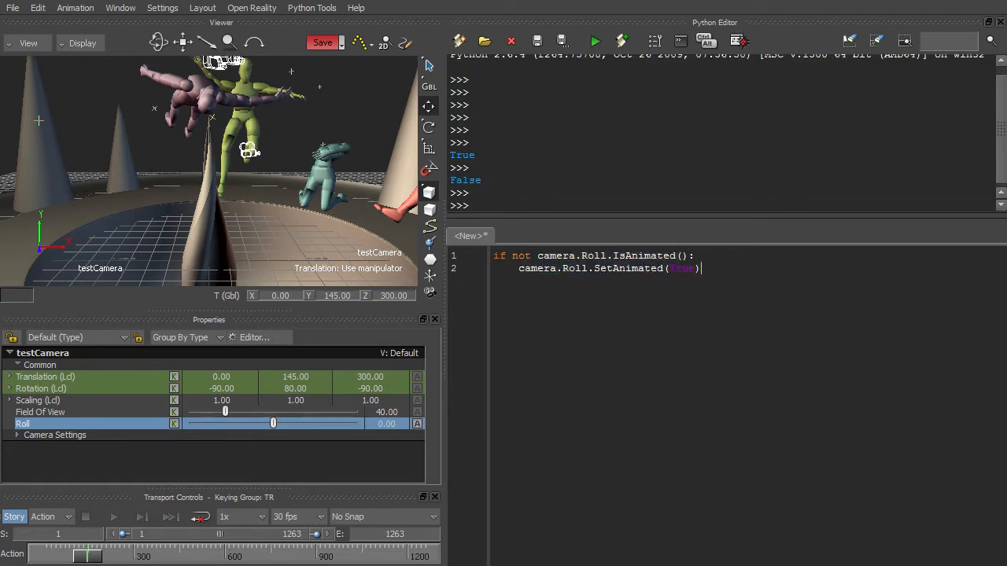
text(rollNode)
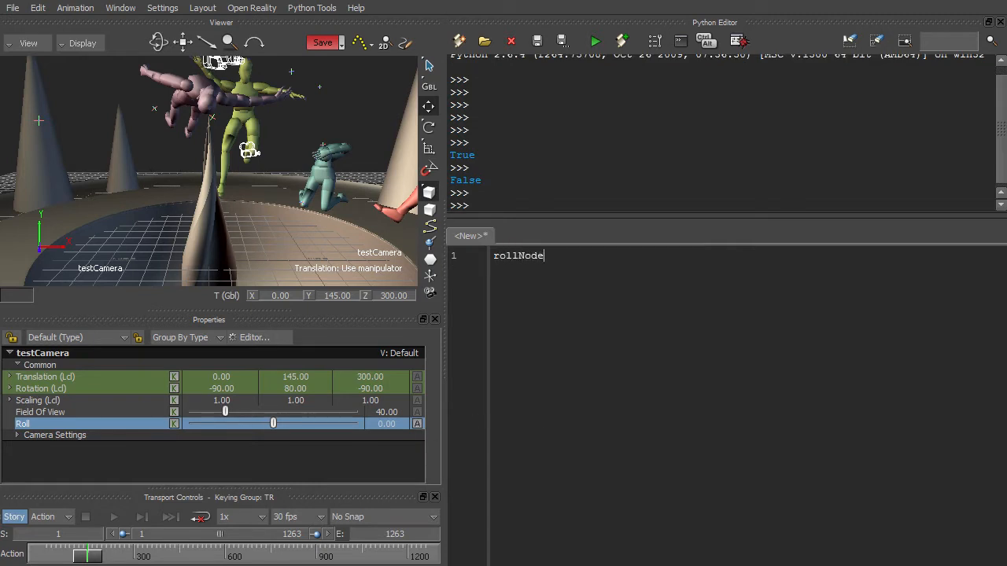
text(= camera.Roll)
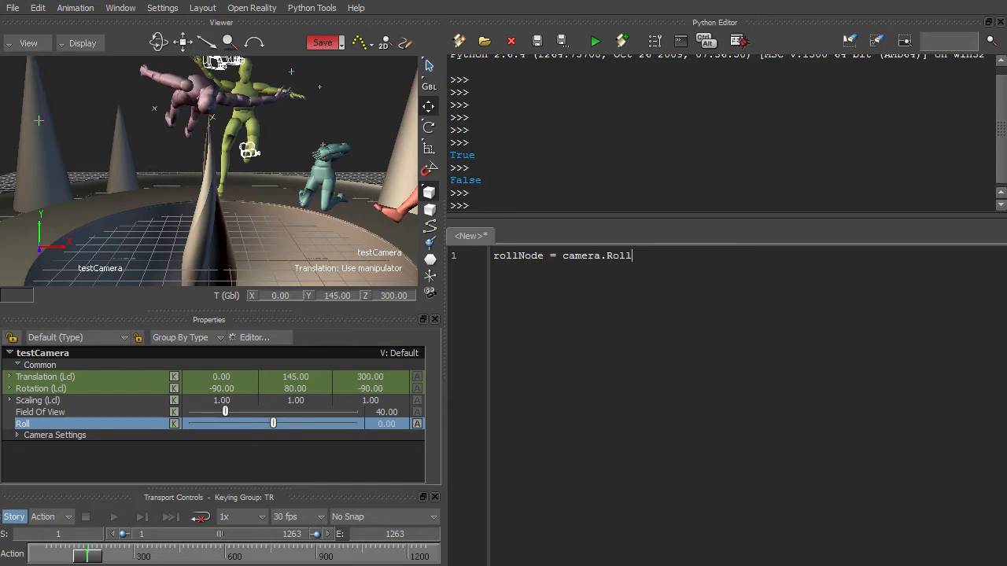
text(.GetAnimationNode)
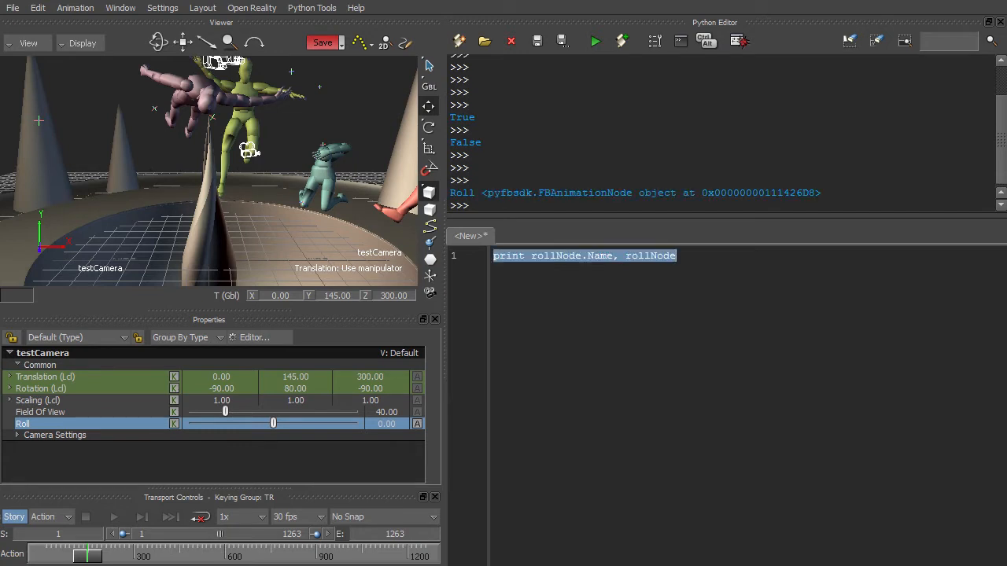
- Animate camera.Translation and store its 'Lcl Translation' animation node as translationNode
text(camera.Translation.SetAnimated(True))
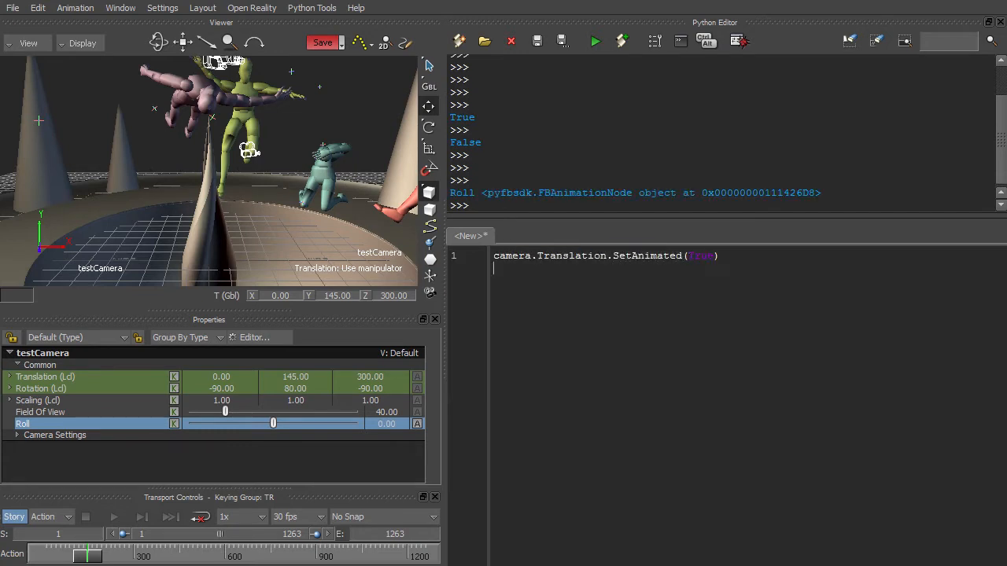
text(translationNode = camera.Translation.GetAnimationNode())
text(print rollNode.FCurve)
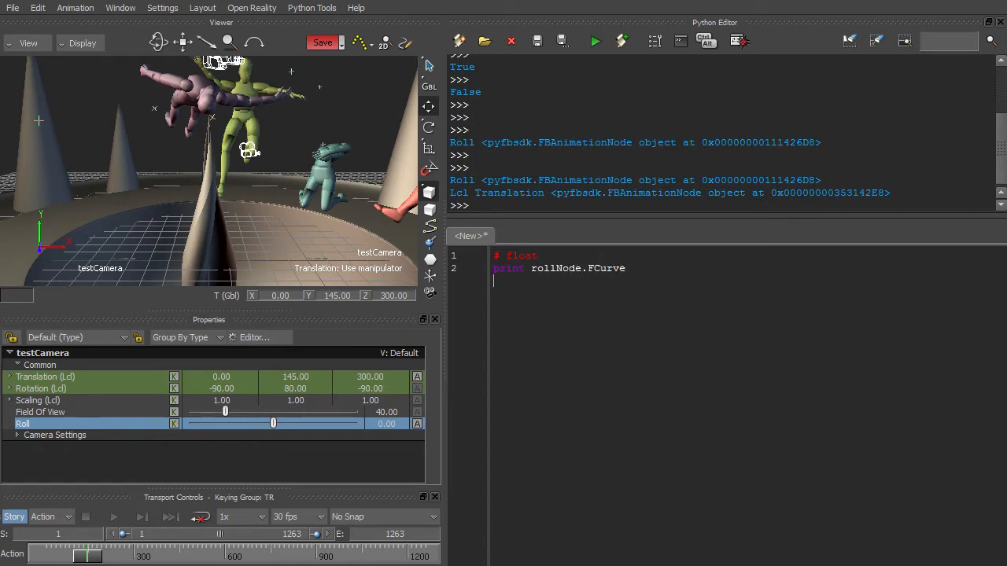
- Print the FCurve of rollNode and of each translationNode child node
text(# FBVector3d)
text(print transla)
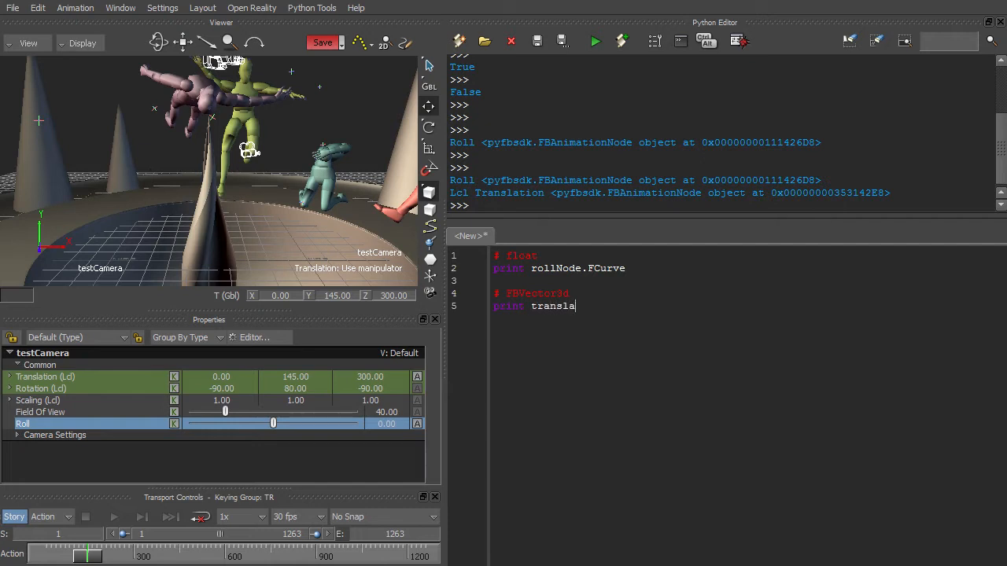
text(tionNode.Nodes[0].F)
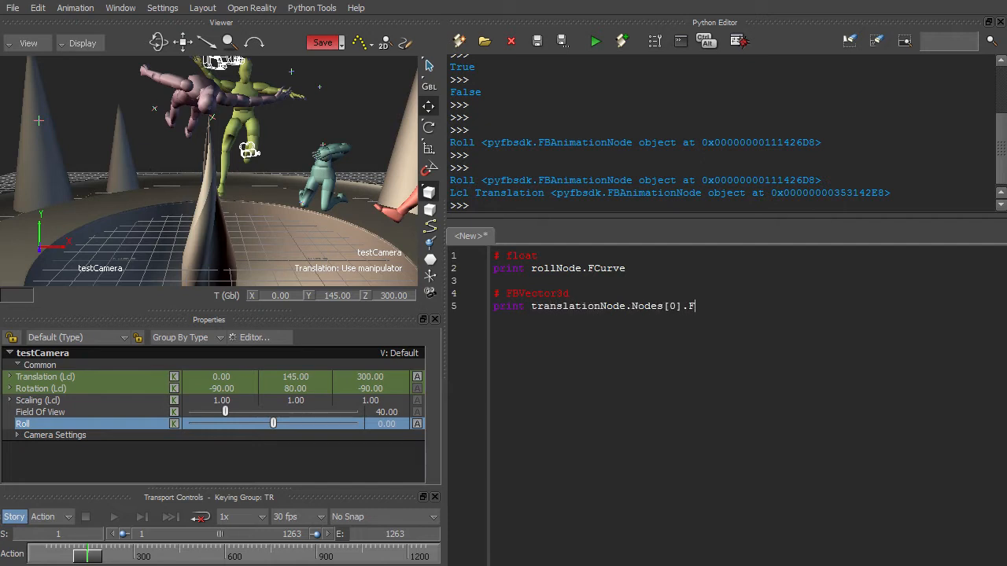
text(Curve)
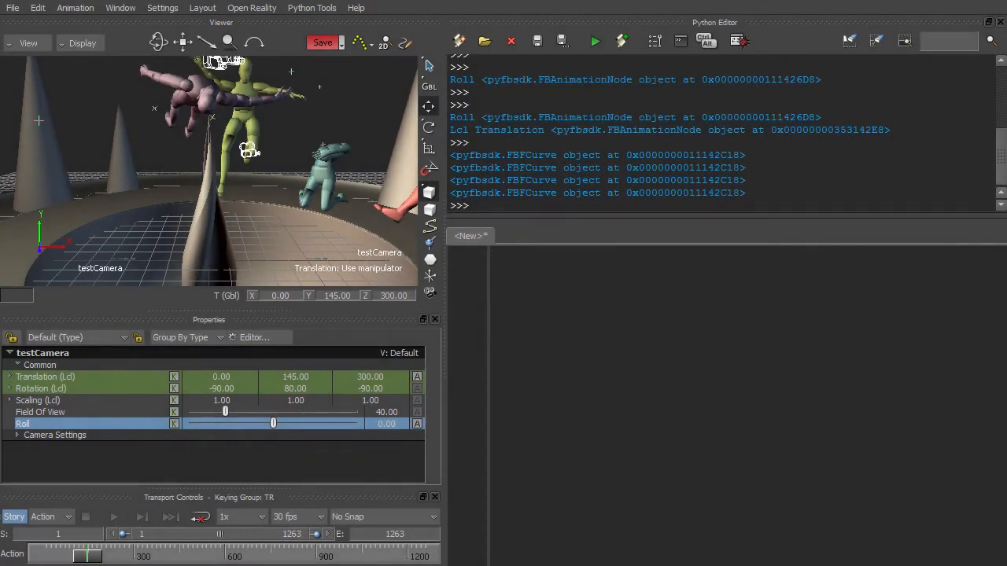
- Copy the current take as 'CopiedTake', go to start, clear its animation, and span frames 0–150
text(print FBSystem().CurrentTake.LongName)
text(newTake = FBSystem().CurrentTake)
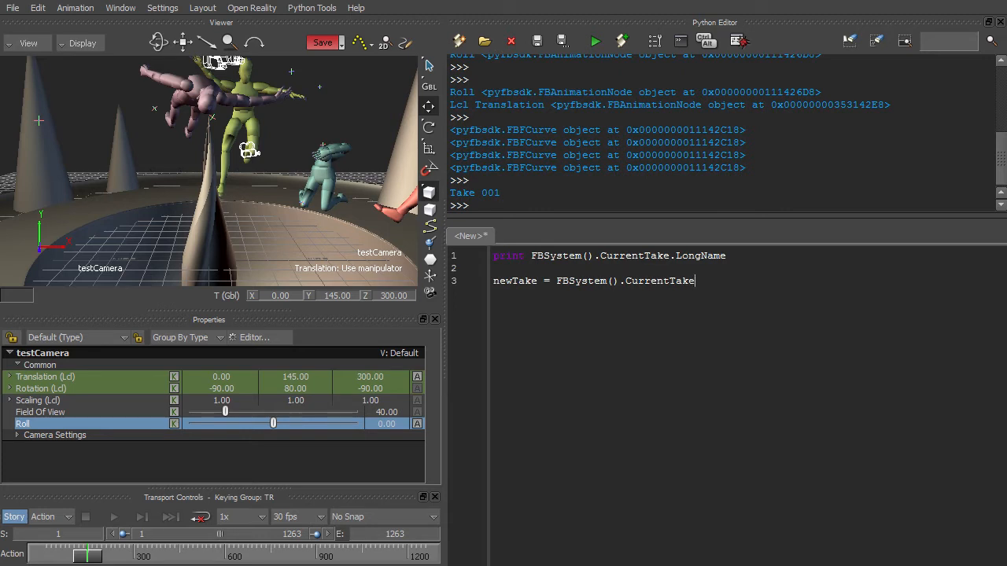
text(.CopyTake('CopiedTake'))
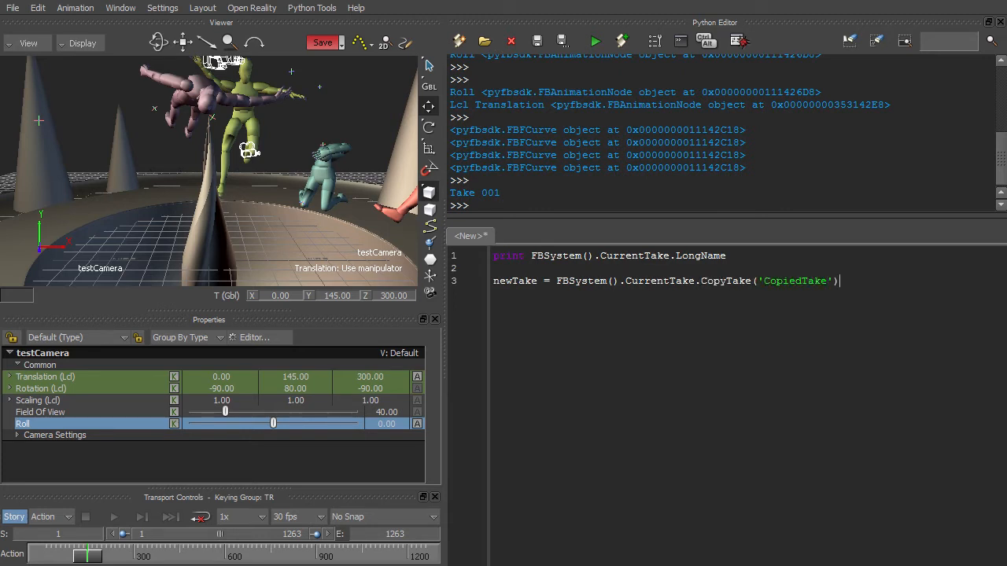
text(FBPlayerControl().GotoStart())
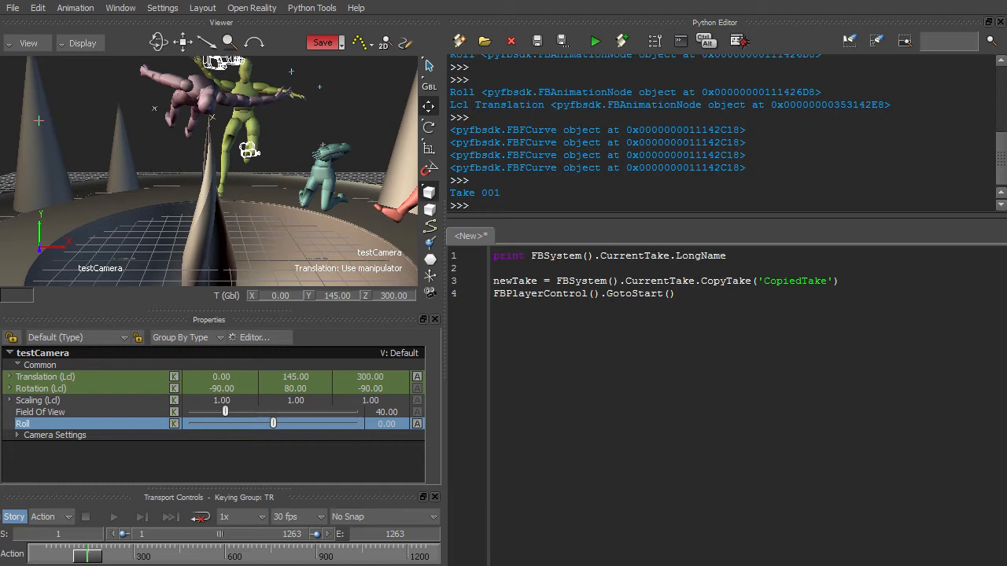
text(newTake.ClearAllProperties(False))
text(newTake.LocalTimeSpan = FBTimeSpan(FBTime(0), FBTime(0, 0, 0, 150)))
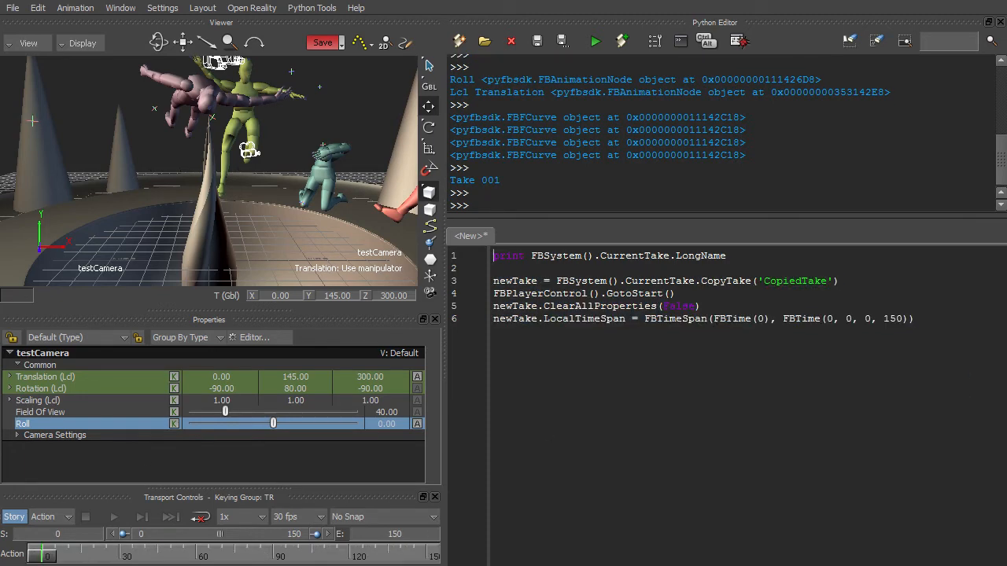
click(354, 8)
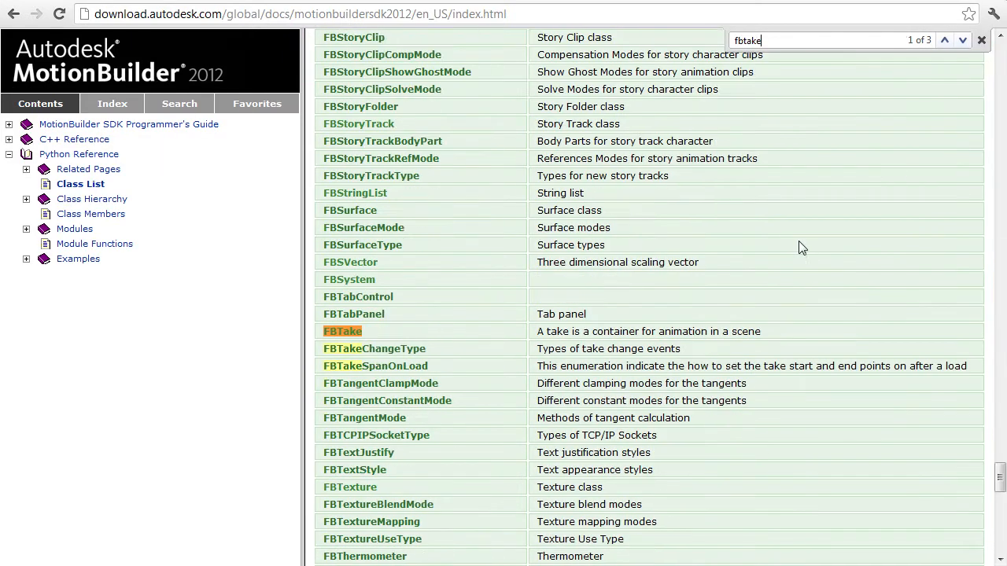
- Open the FBTake class reference and highlight the ClearAllProperties description
click(342, 331)
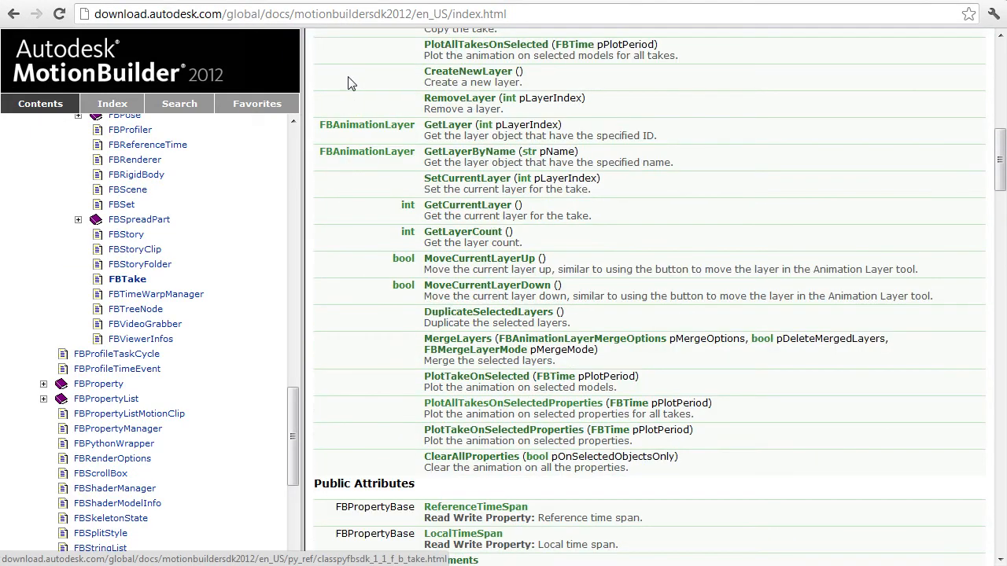
drag(351, 70, 566, 323)
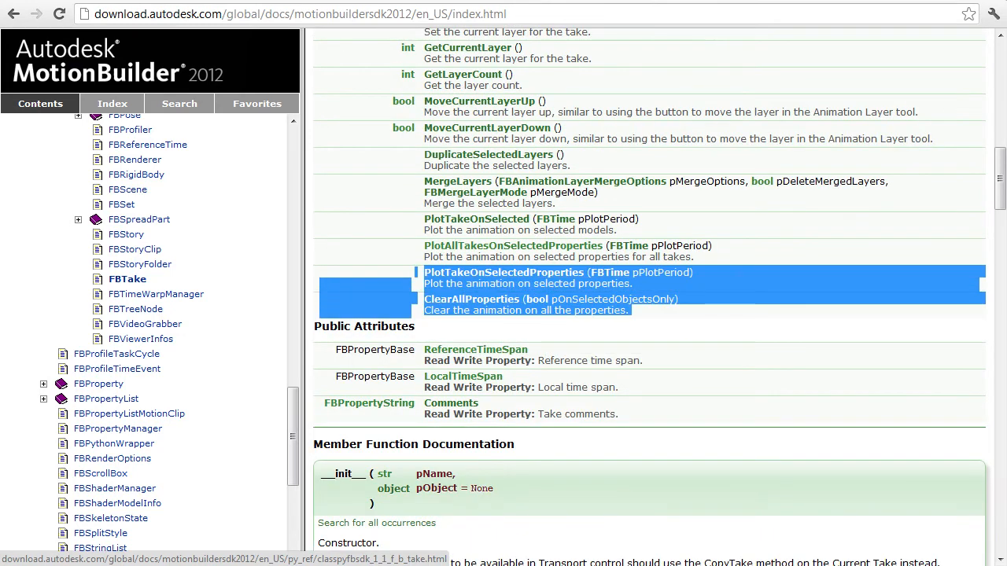
mouse_move(356, 275)
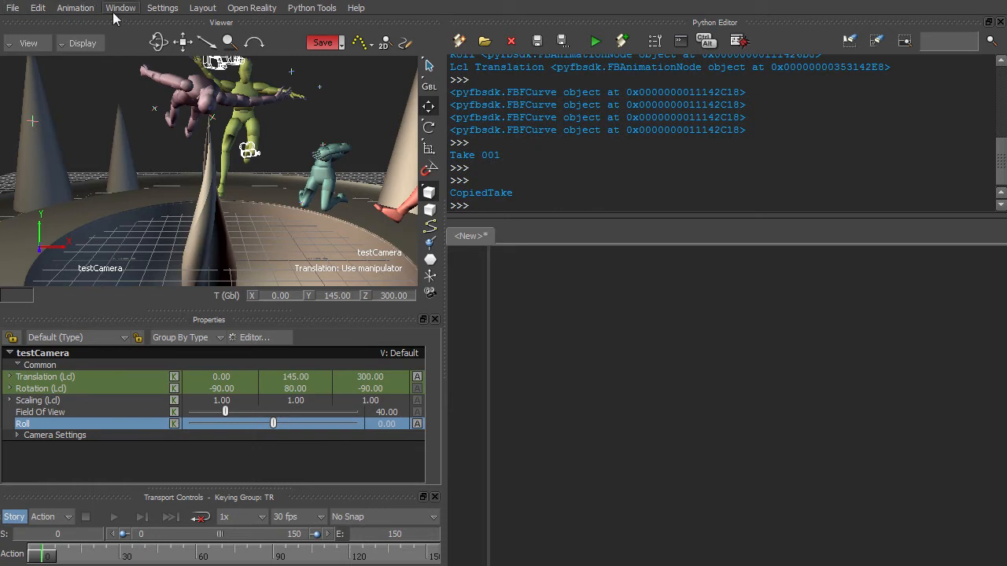
click(89, 7)
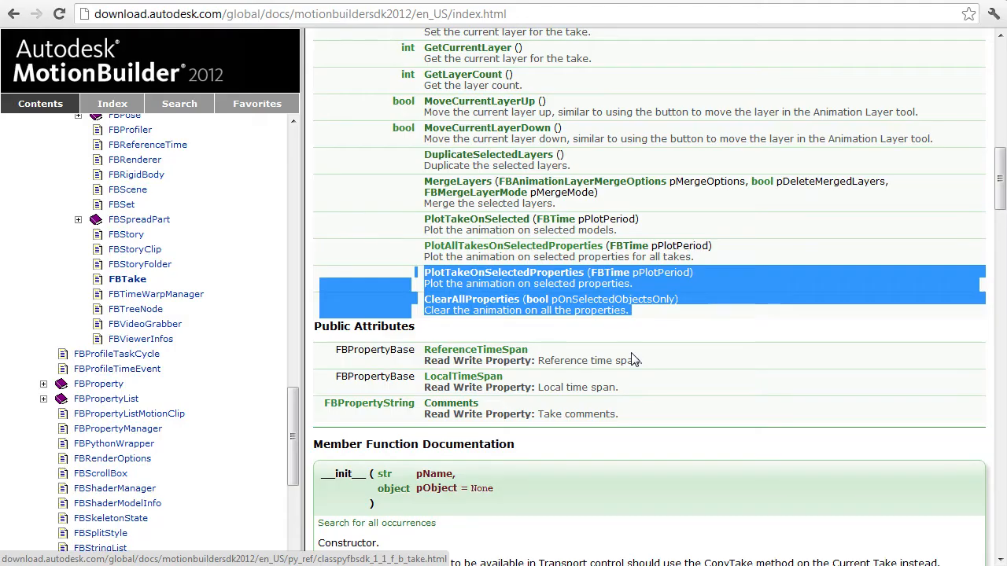
- Search the Python class list for 'fbanima' to find FBAnimationLayer and FBAnimationNode
click(716, 318)
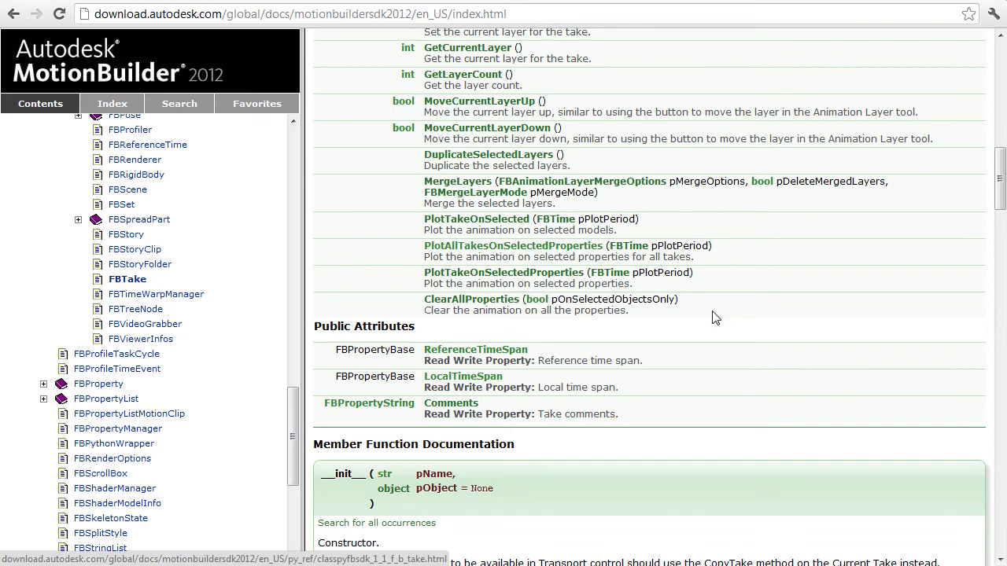
text(fbanima)
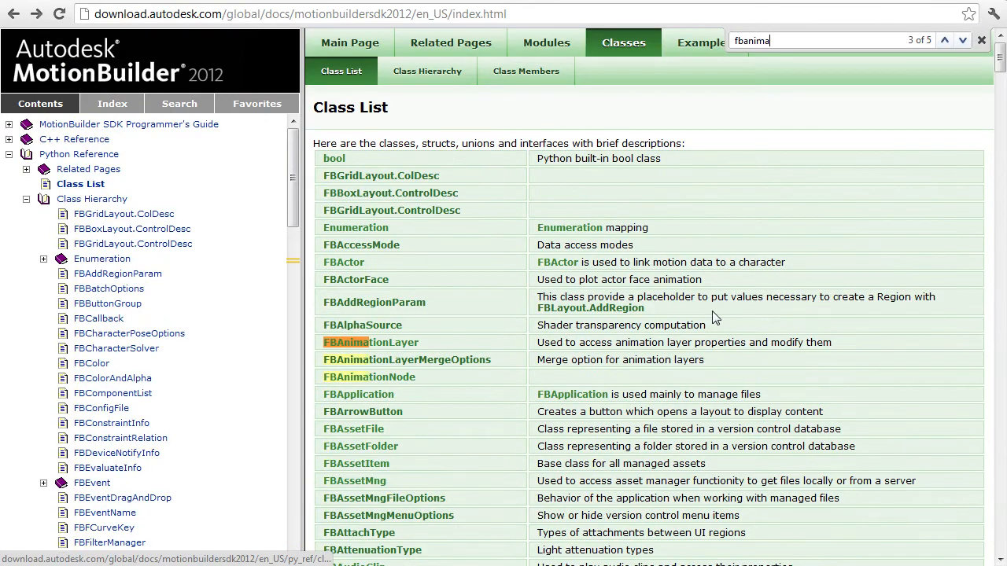
- Open the FBAnimationNode Python reference and scroll down to its member data properties
click(370, 377)
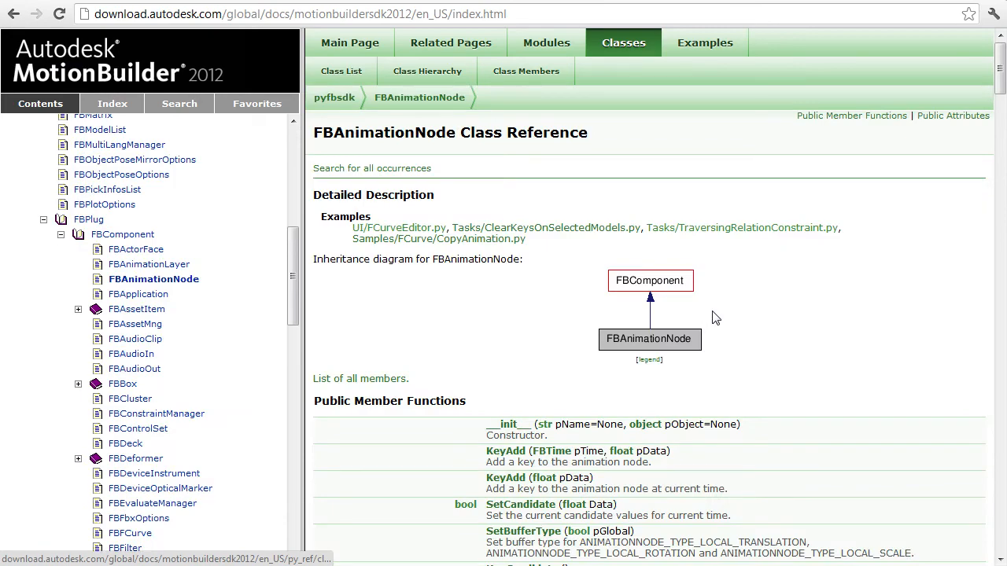
scroll(down, 3)
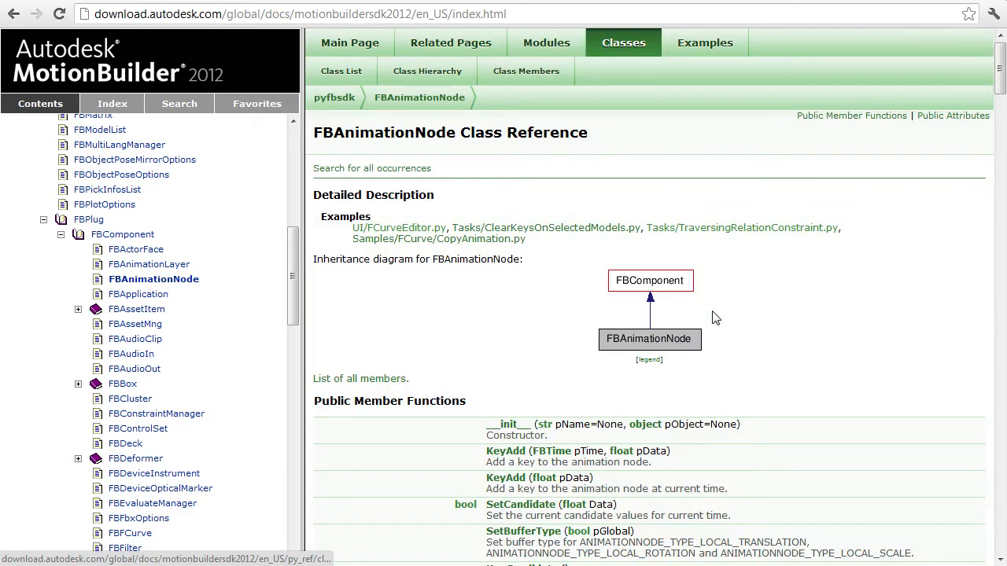
mouse_move(199, 229)
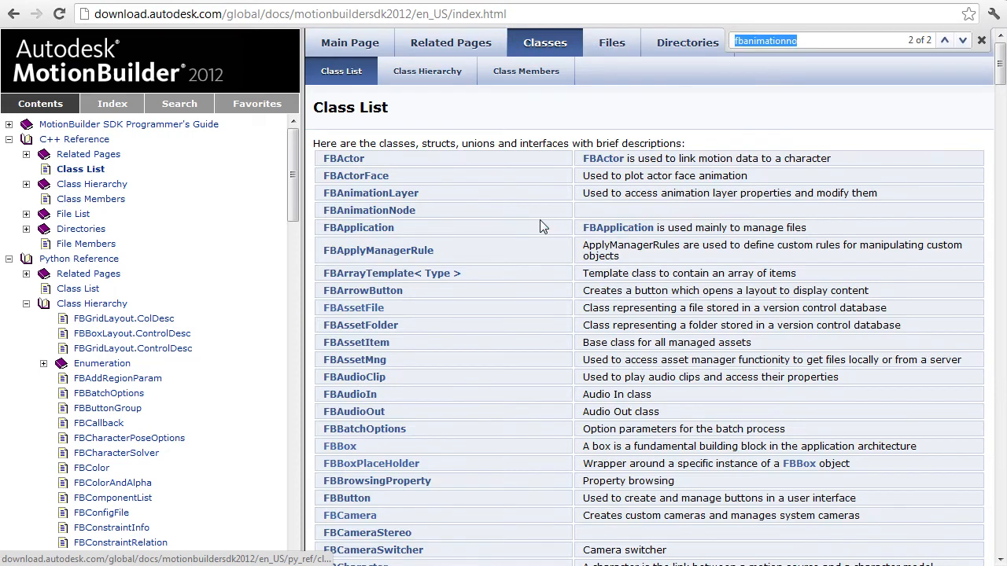
click(368, 210)
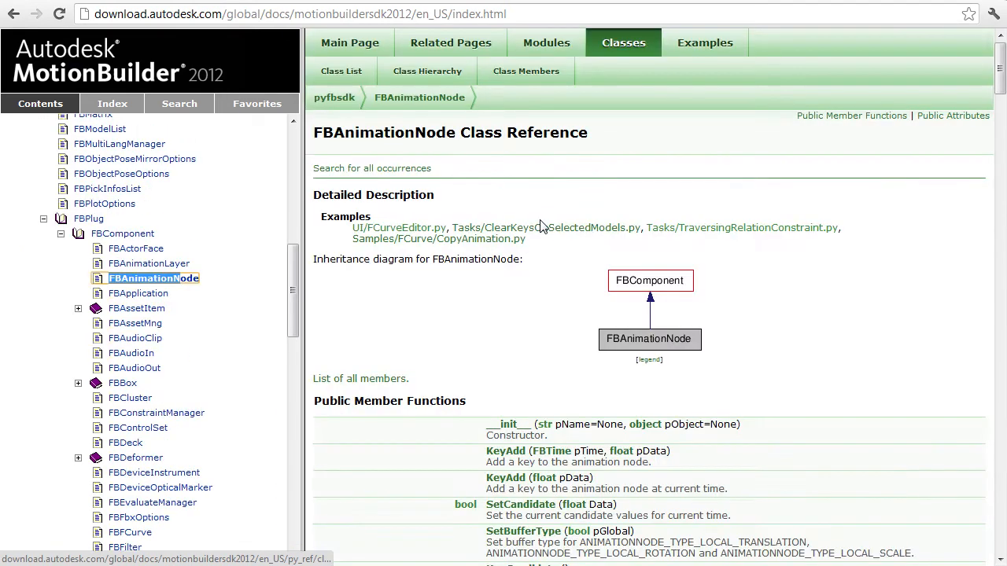
scroll(down, 3)
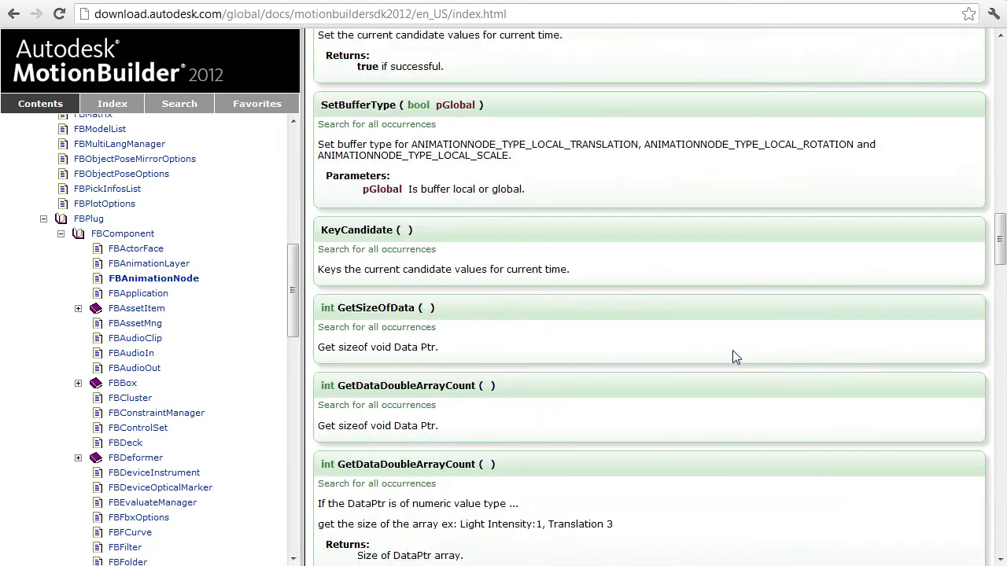
scroll(down, 3)
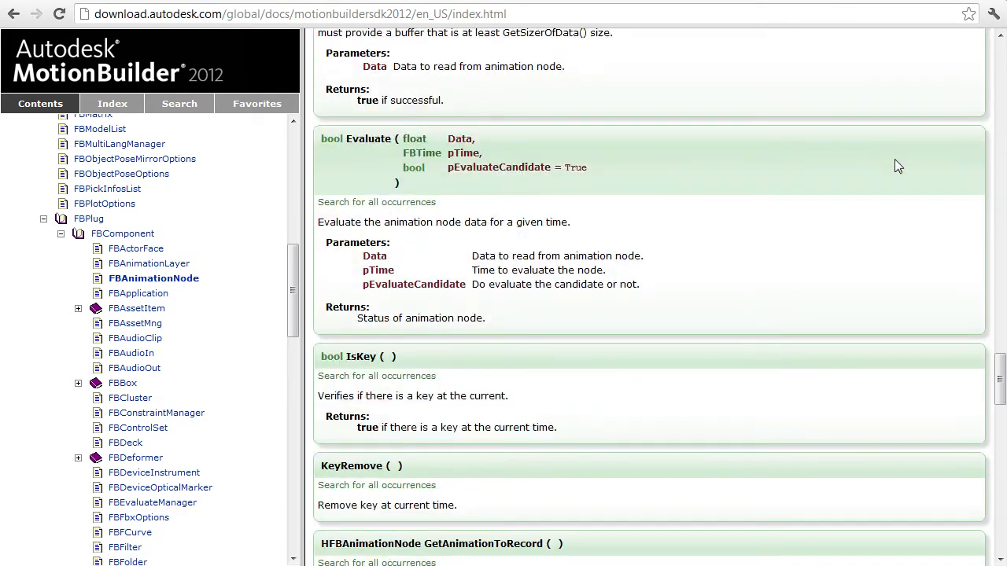
scroll(down, 3)
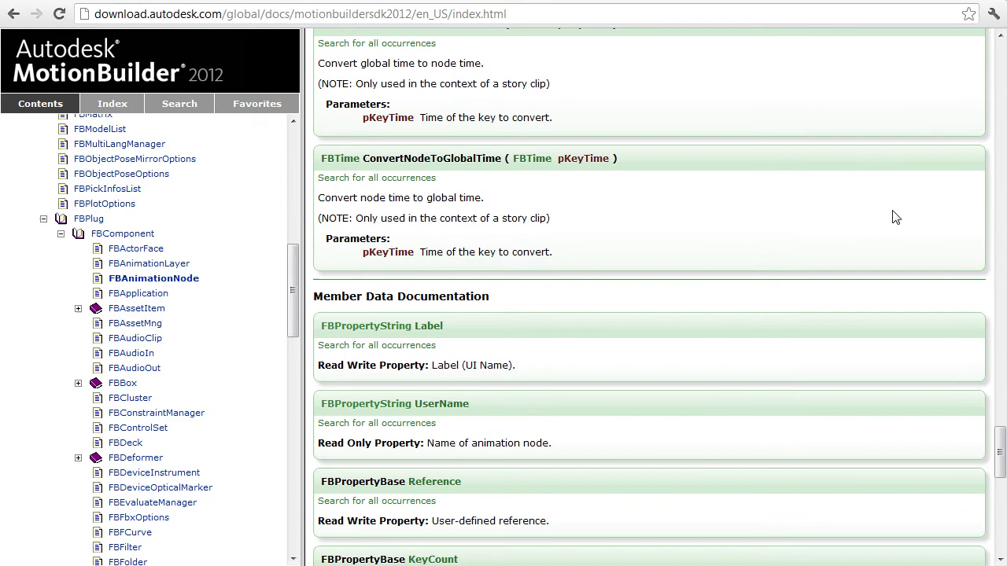